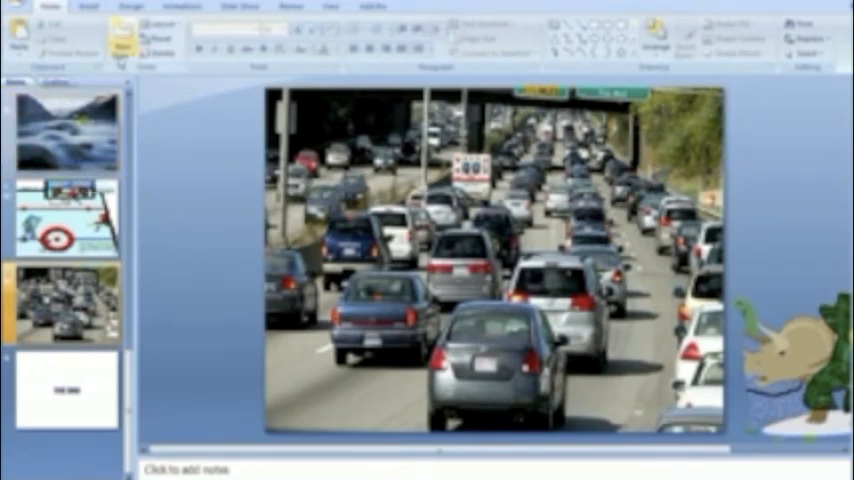
# Insert a new blank slide after the traffic photo slide
pyautogui.click(120, 40)
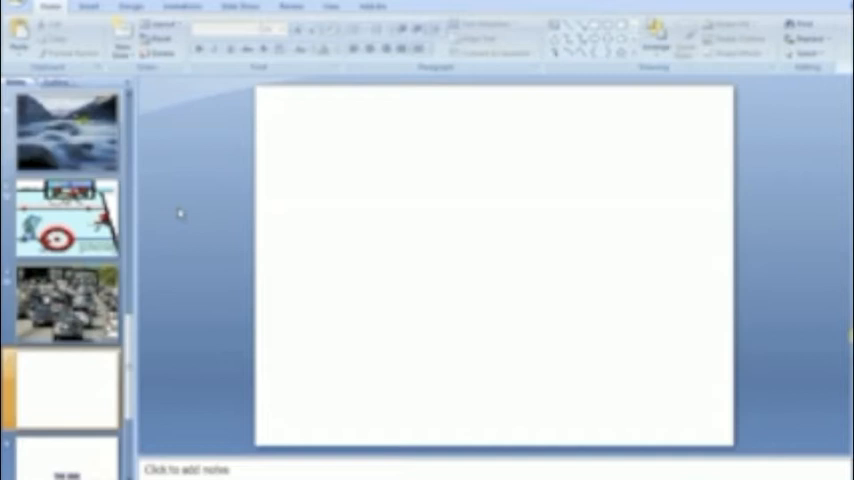
pyautogui.moveTo(180, 172)
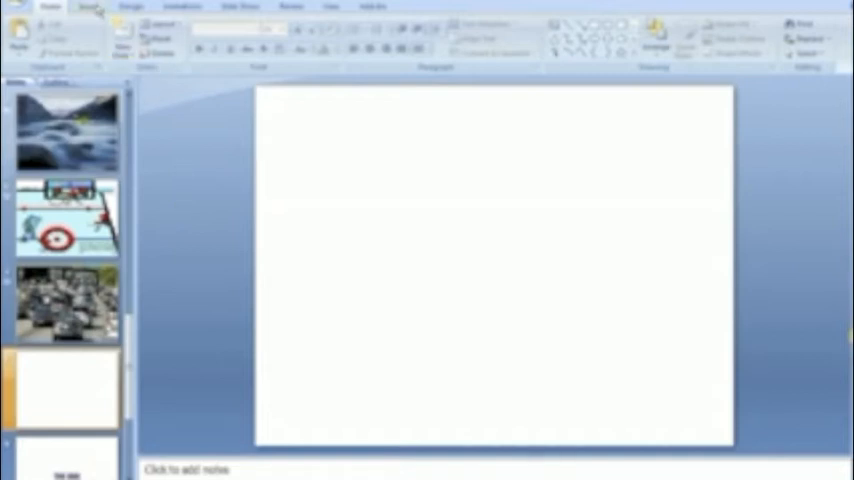
# Bring up the Clip Art search results from the Insert features for the blank slide
pyautogui.rightClick(300, 176)
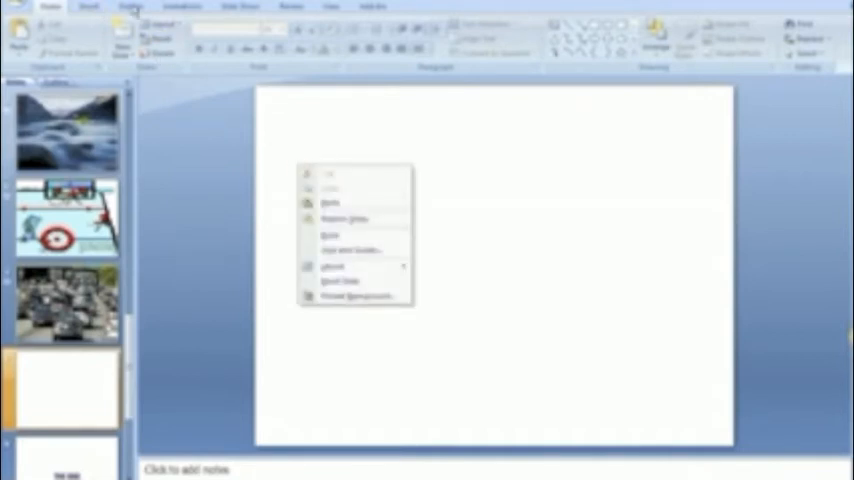
pyautogui.click(132, 8)
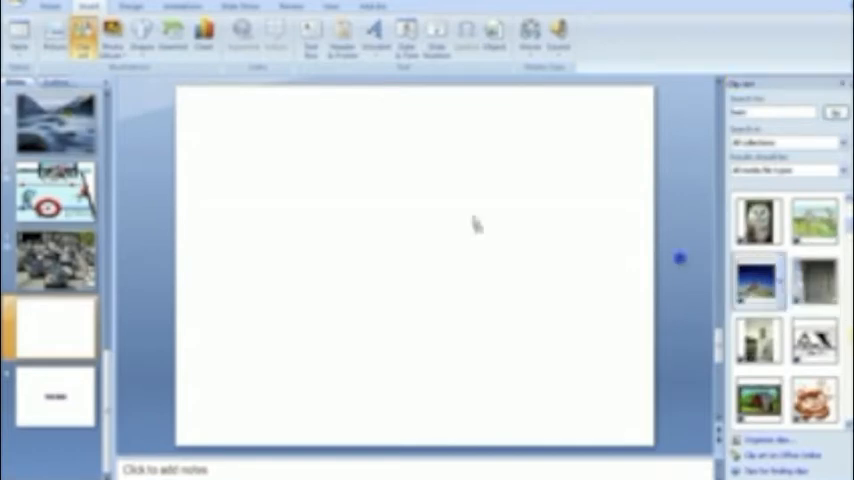
# Place the red barn photo on the slide and stretch it to fill the whole slide
pyautogui.click(760, 280)
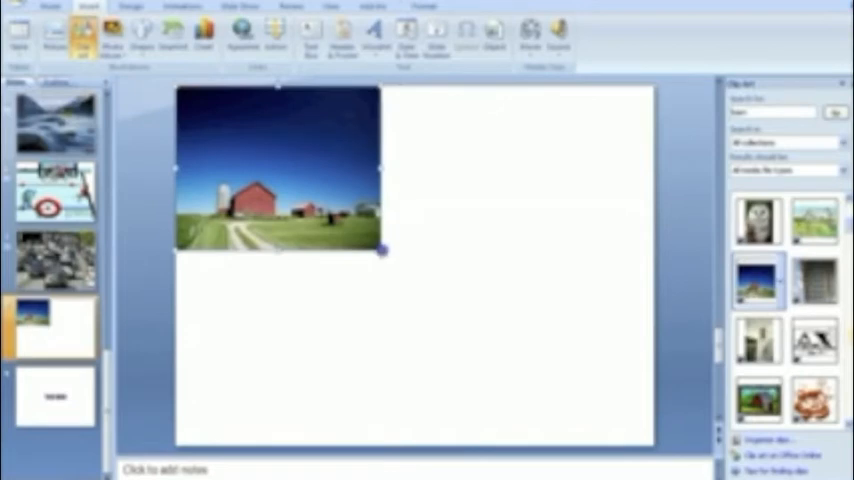
pyautogui.moveTo(380, 250); pyautogui.dragTo(636, 424)
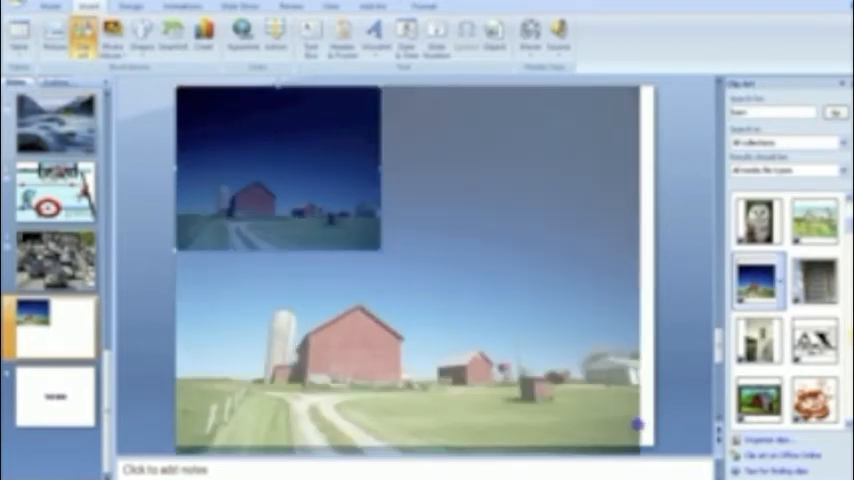
pyautogui.moveTo(638, 424); pyautogui.dragTo(624, 418)
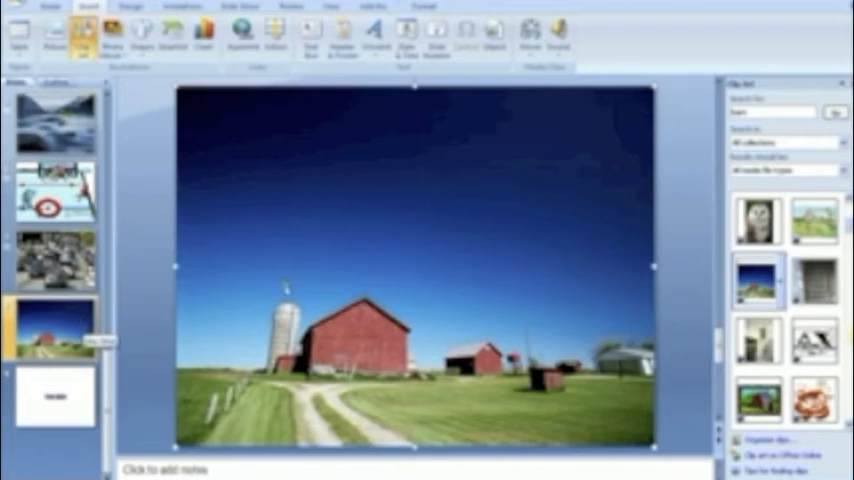
pyautogui.moveTo(314, 286)
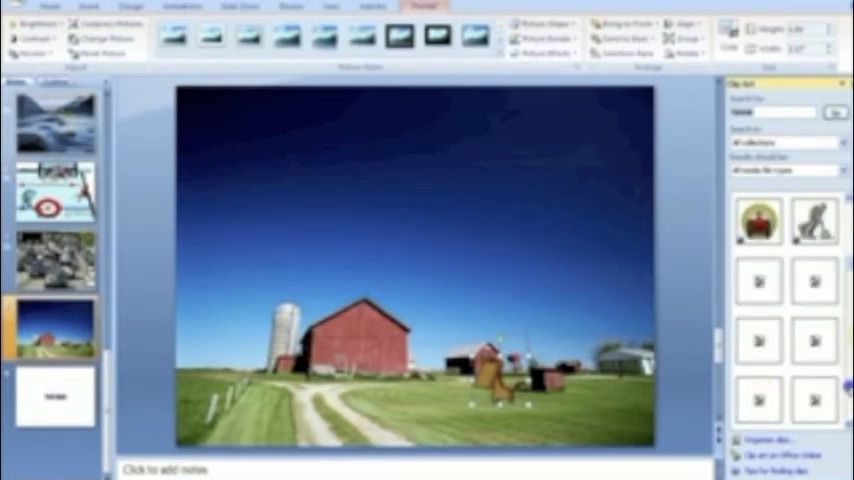
# Find and place a farmer clip art figure on the farmyard near the horse
pyautogui.click(816, 116)
pyautogui.write('Farmer')
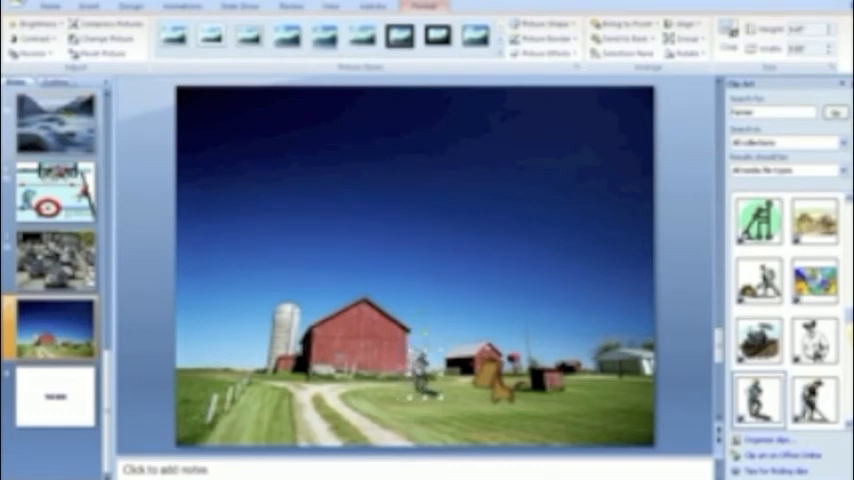
pyautogui.click(184, 8)
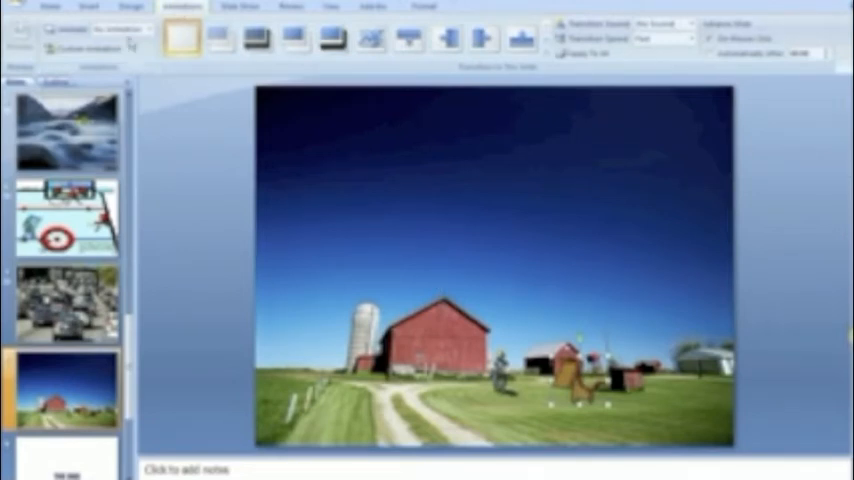
# Show the Custom Animation pane and browse the full entrance effects list without applying one
pyautogui.click(78, 48)
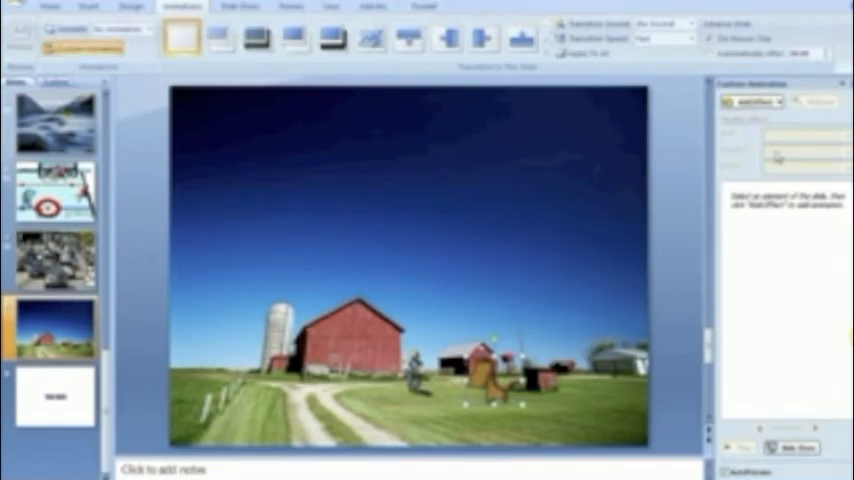
pyautogui.click(752, 104)
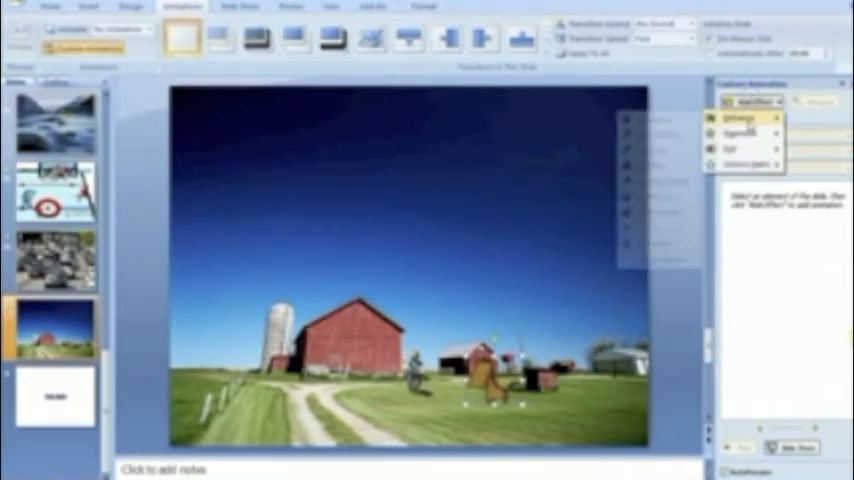
pyautogui.click(740, 120)
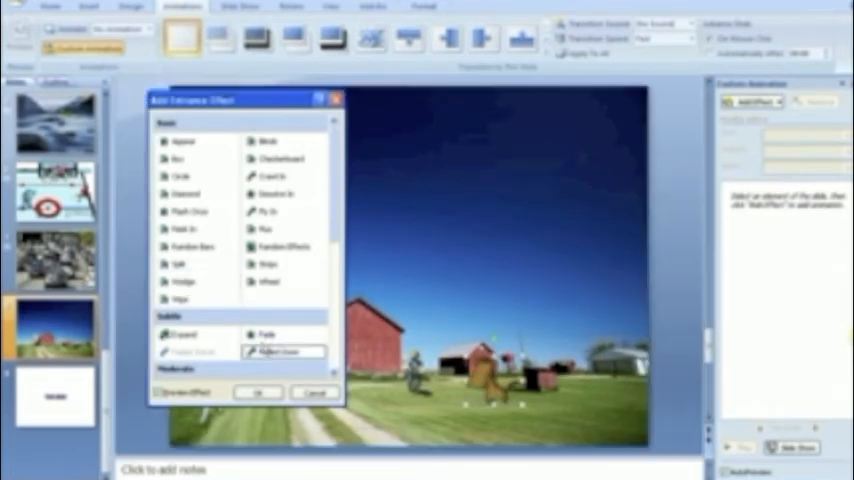
pyautogui.click(284, 352)
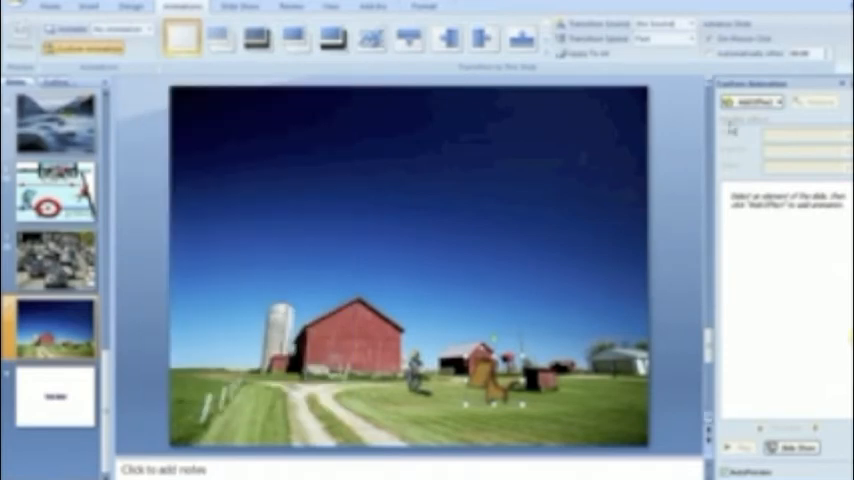
pyautogui.click(752, 104)
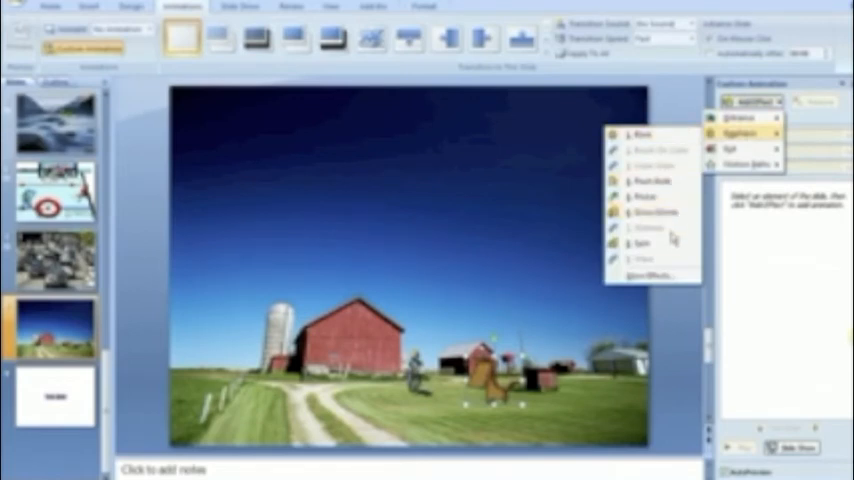
# Apply a chosen emphasis effect from the full list to the clip art figure
pyautogui.click(636, 244)
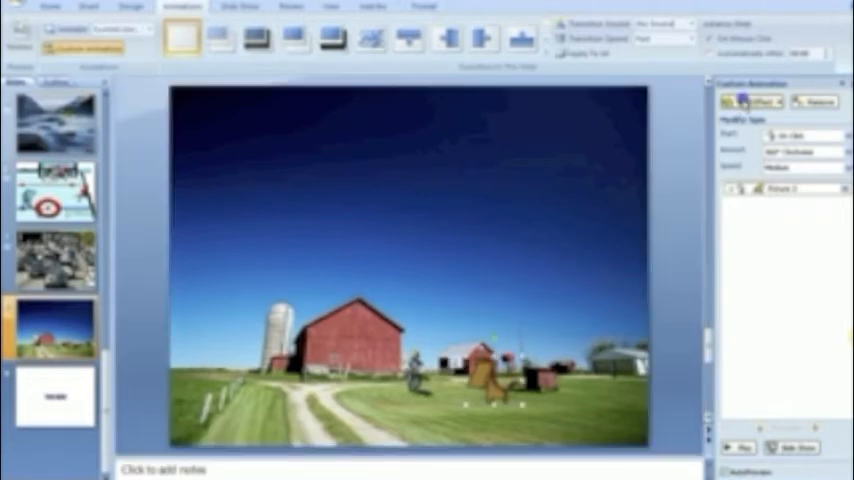
pyautogui.click(744, 102)
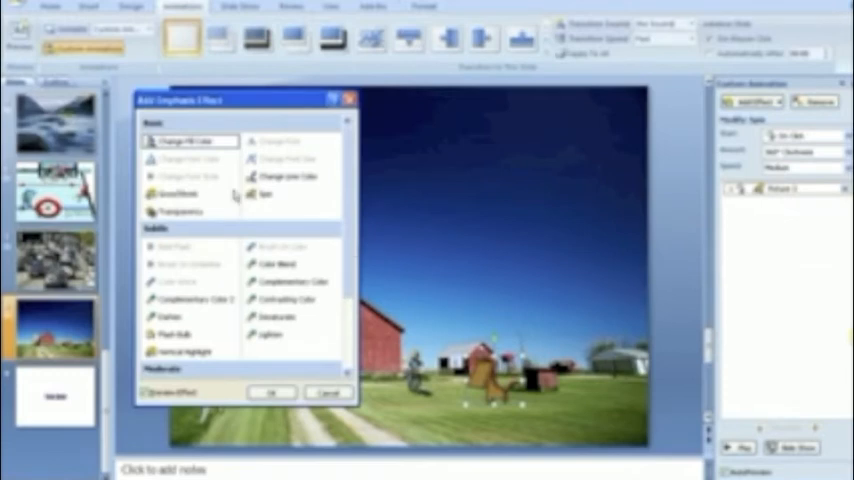
pyautogui.click(176, 192)
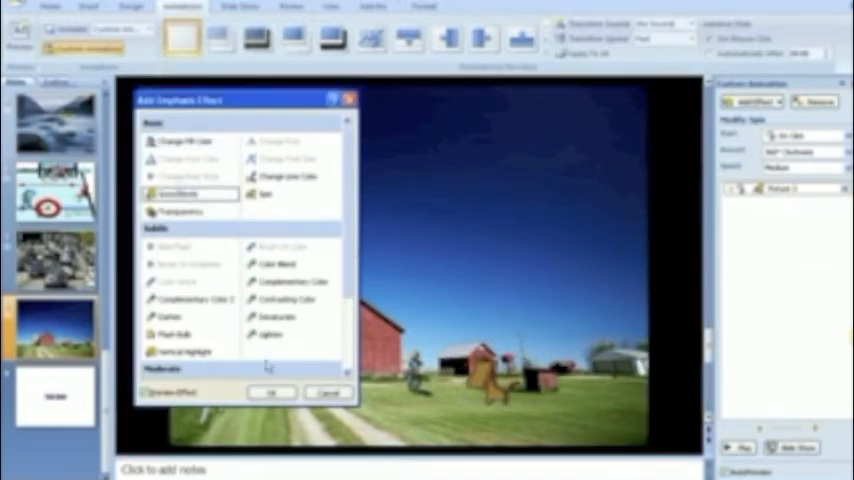
pyautogui.click(272, 392)
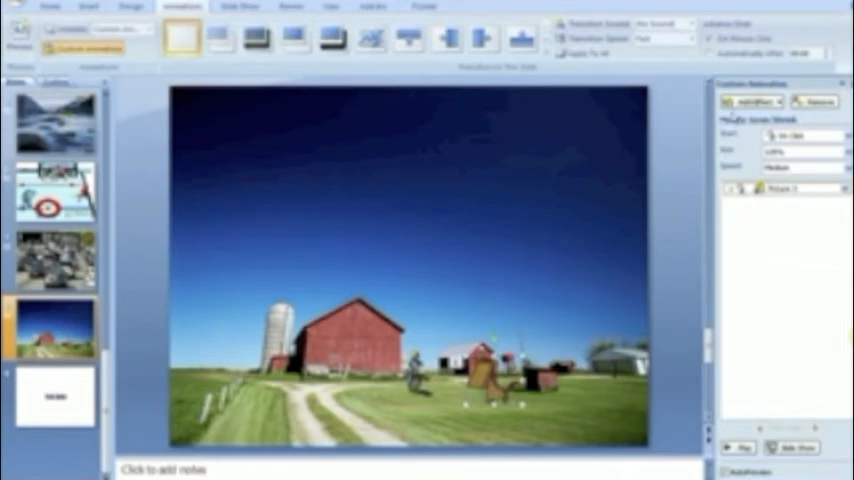
# Show the Motion Paths choices under Add Effect for the clip art
pyautogui.click(752, 100)
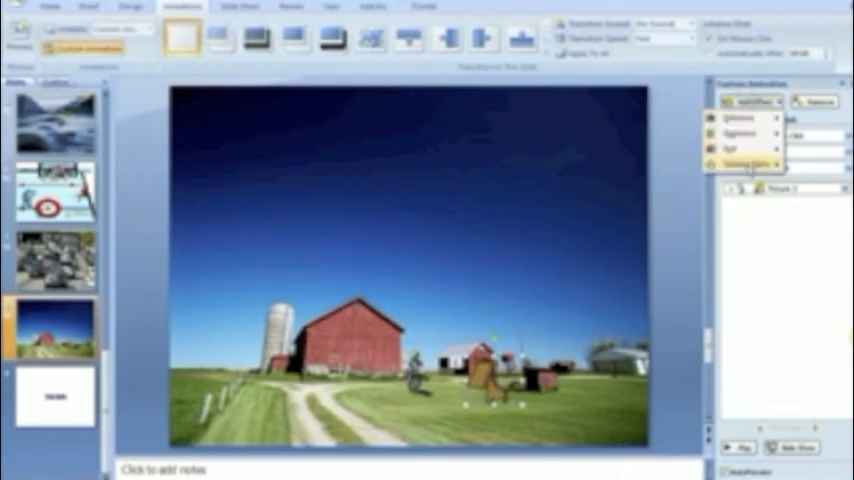
pyautogui.click(752, 162)
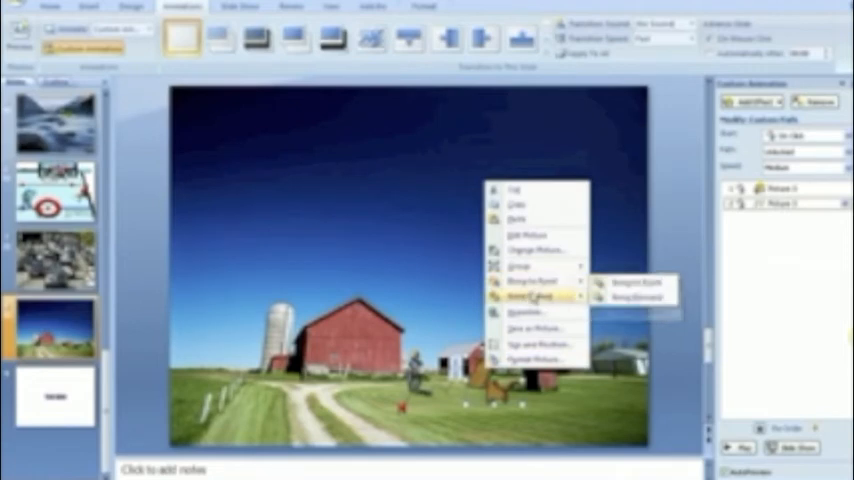
# Send the clip art picture backward behind the other objects on the barn slide
pyautogui.click(628, 290)
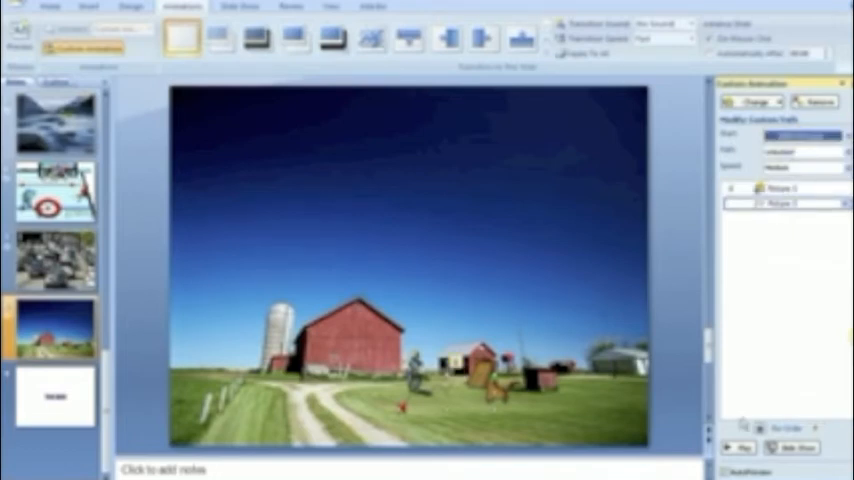
# Make the picture's motion path start automatically and preview the slide's animations
pyautogui.click(744, 444)
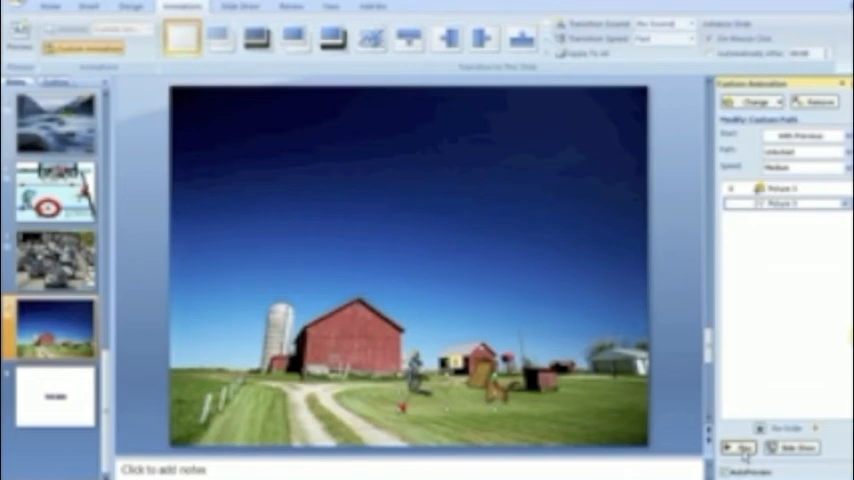
pyautogui.click(92, 8)
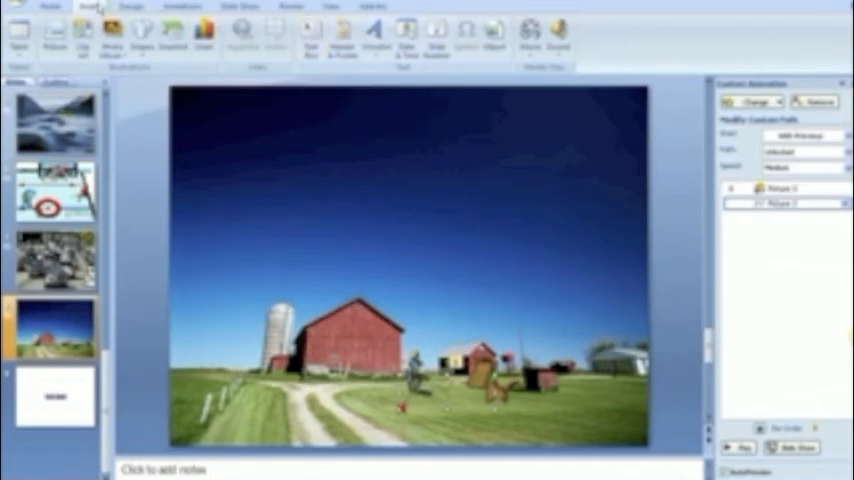
# Add a top text box with the story: a horse had an idea, saw the farm as usual, maybe he needed a new adventure
pyautogui.click(312, 36)
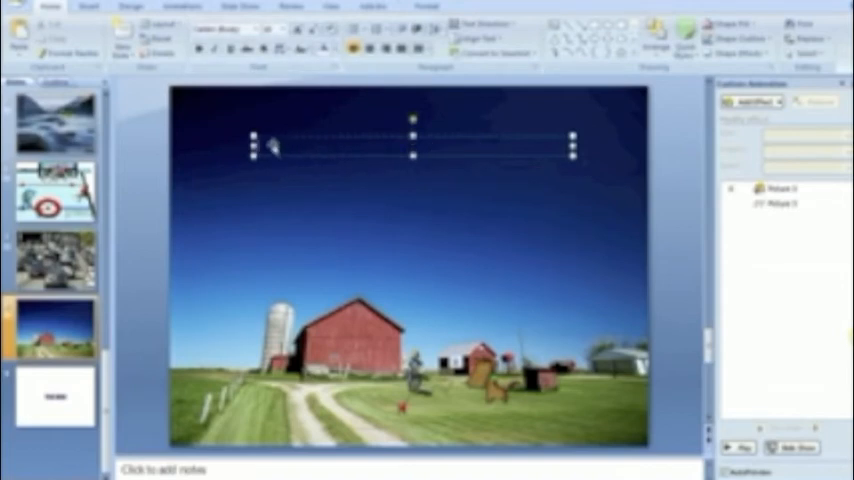
pyautogui.moveTo(274, 148)
pyautogui.write('One bright summer day, ')
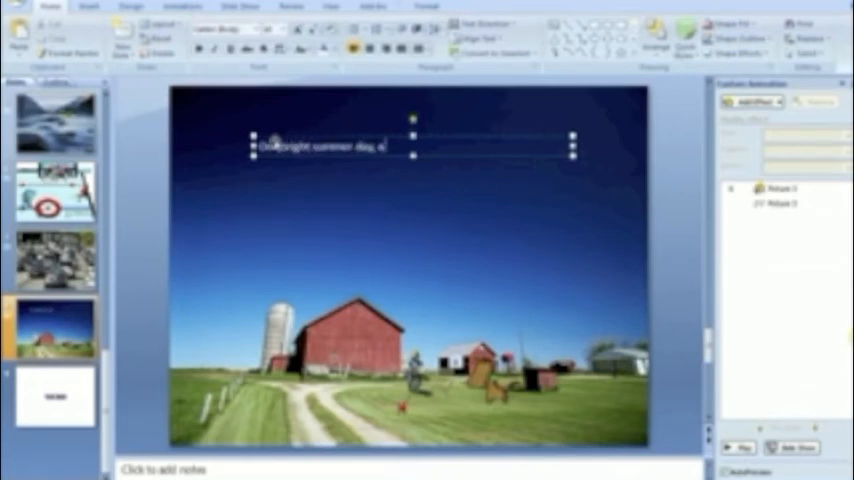
pyautogui.write('a horse had an idea.')
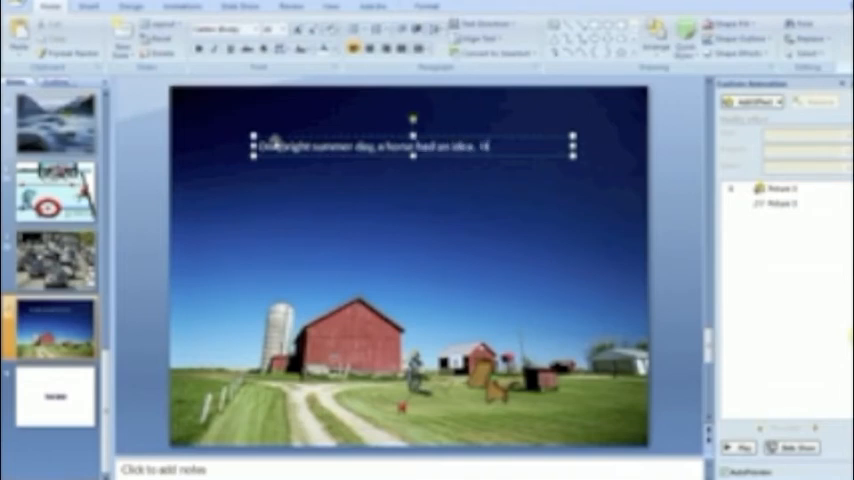
pyautogui.write('He saw the farmer working in the field')
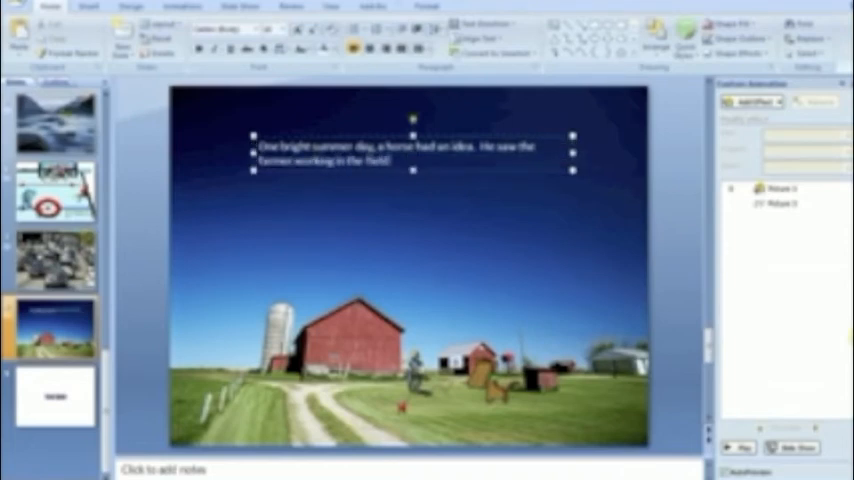
pyautogui.write('as usual, but though')
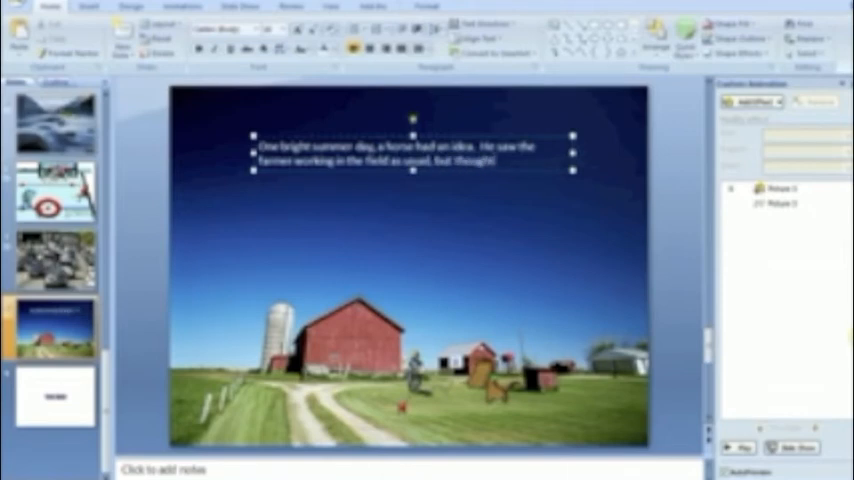
pyautogui.write('that maybe he')
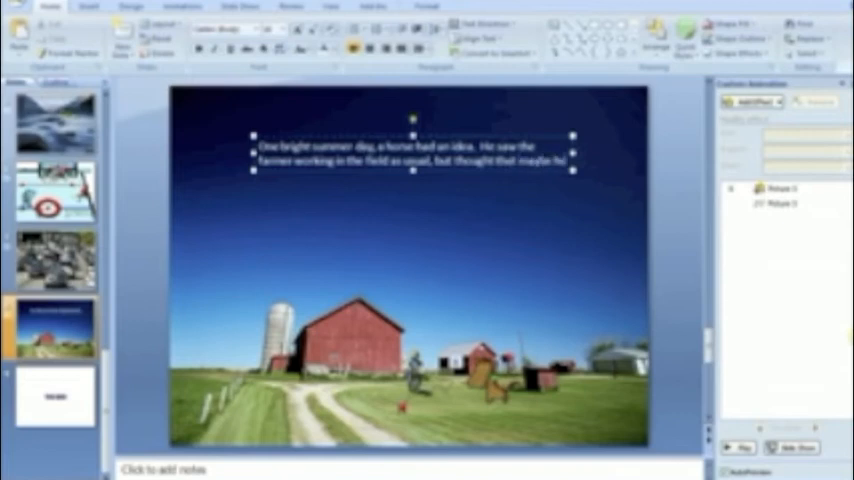
pyautogui.write('needed a')
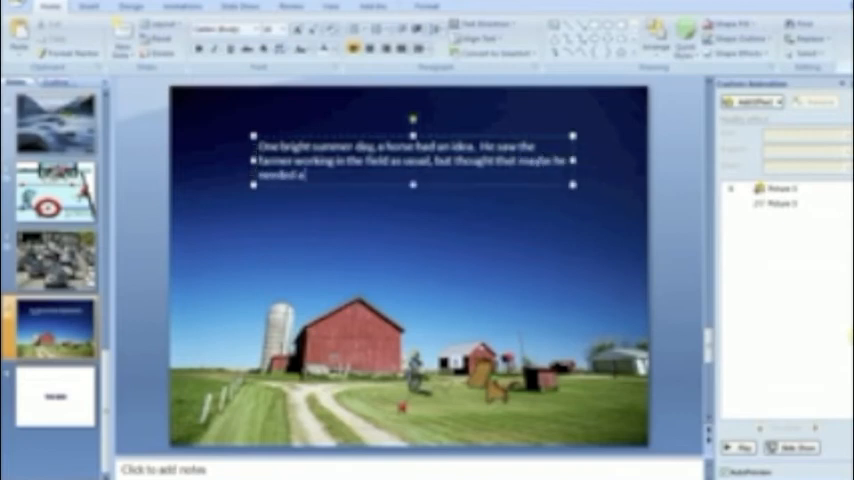
pyautogui.write('new adventure.')
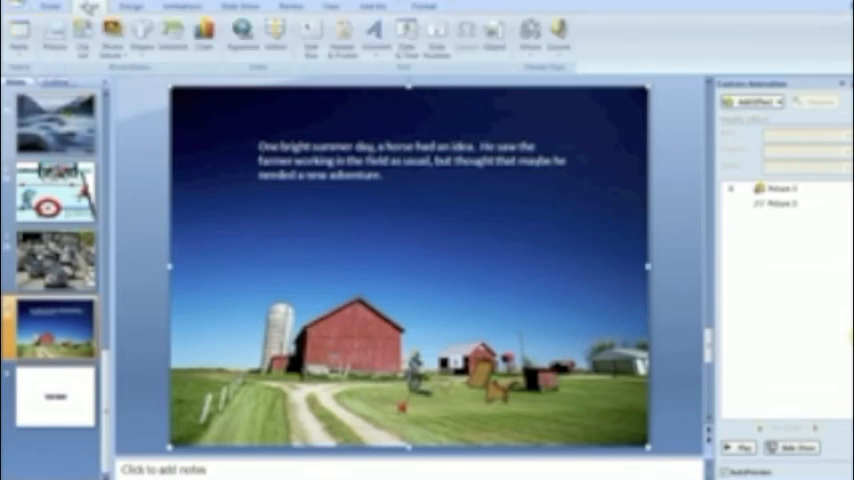
# Record a spoken narration via Record Sound and stop it once the story is read
pyautogui.click(550, 40)
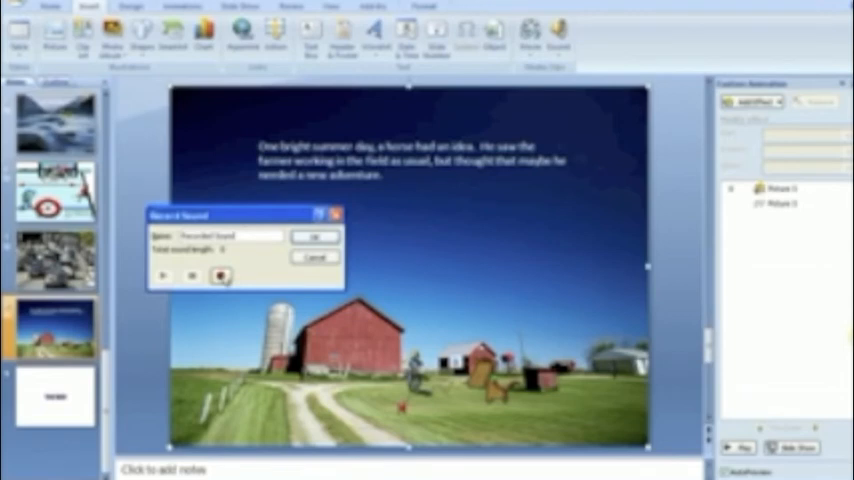
pyautogui.click(192, 276)
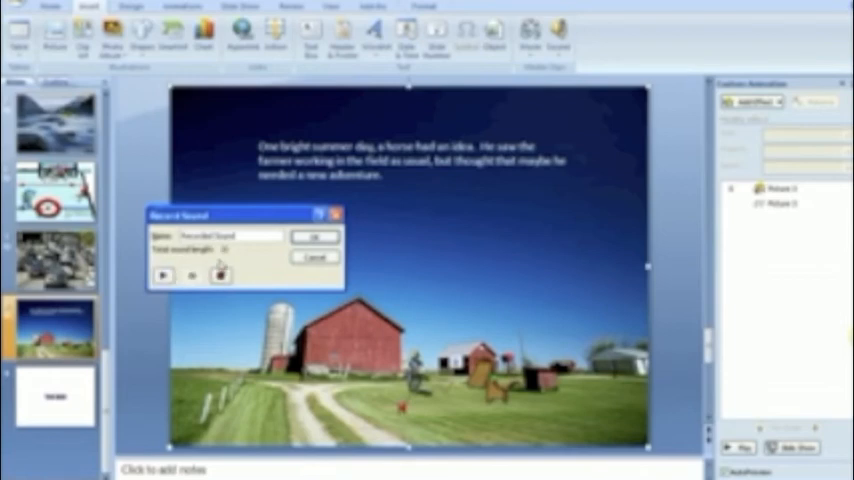
pyautogui.click(220, 272)
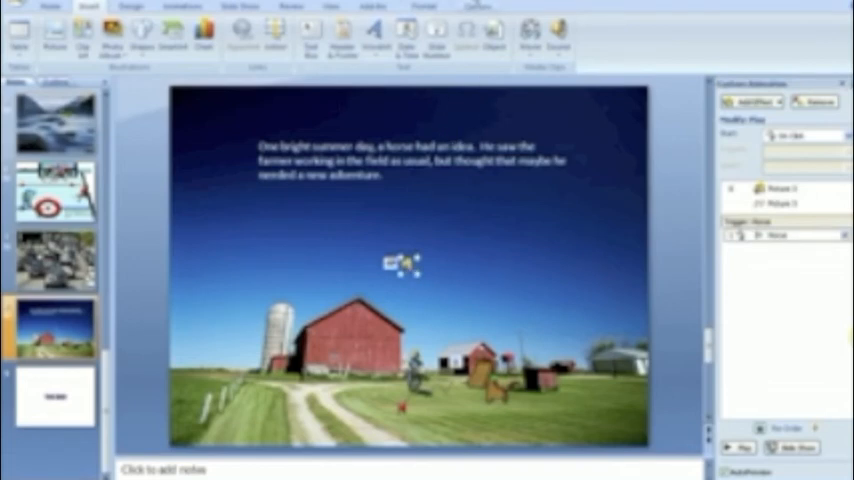
# Select the narration sound icon and bring up its Timing settings from the animation list
pyautogui.click(500, 8)
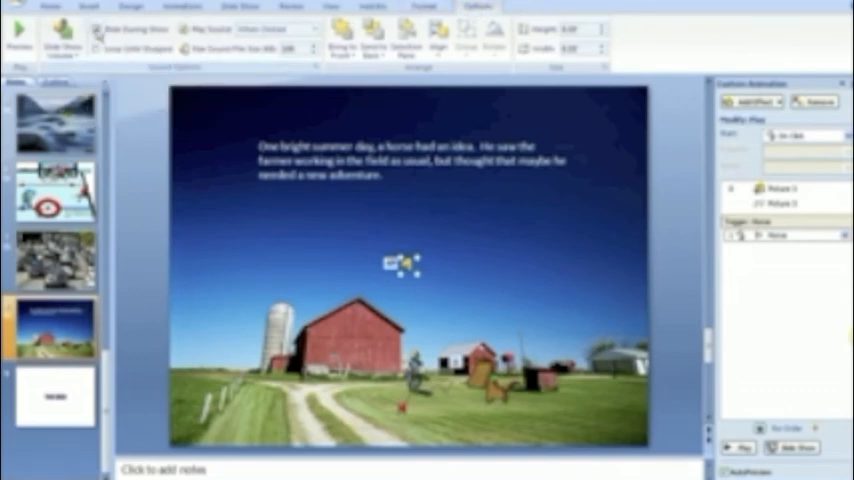
pyautogui.click(298, 32)
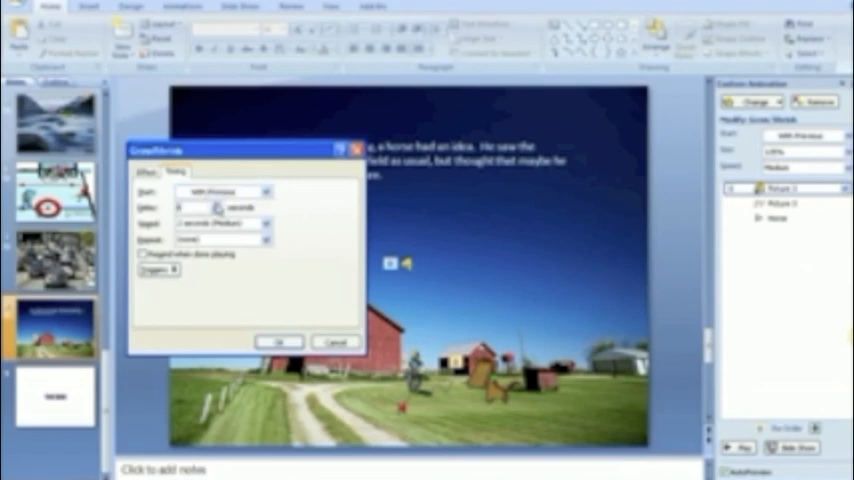
# Confirm the sound timing, set the picture animation's Start, and run the barn slide as a slideshow
pyautogui.click(280, 342)
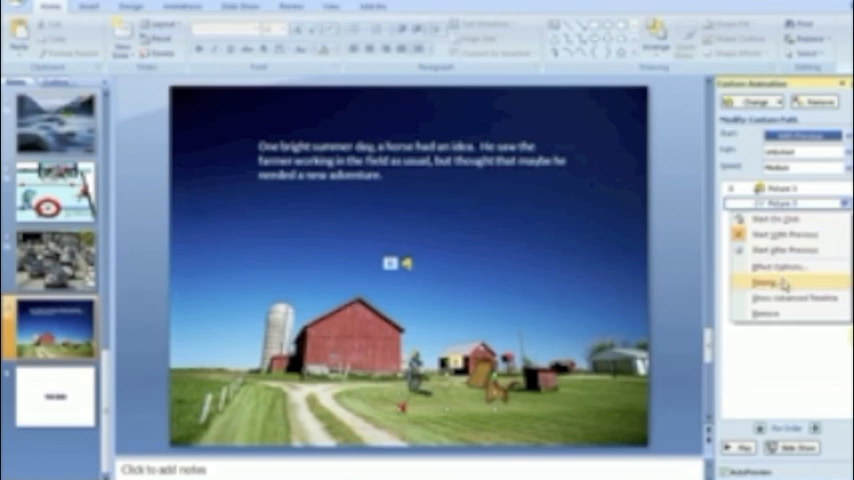
pyautogui.click(760, 284)
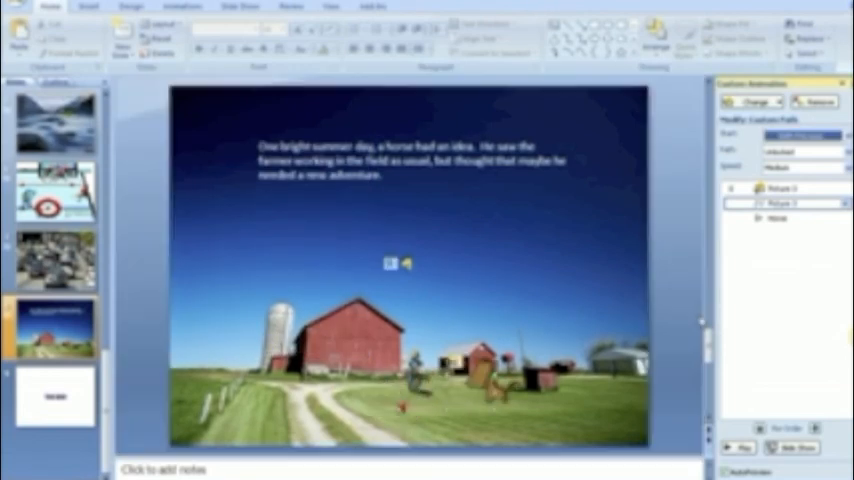
pyautogui.moveTo(804, 332)
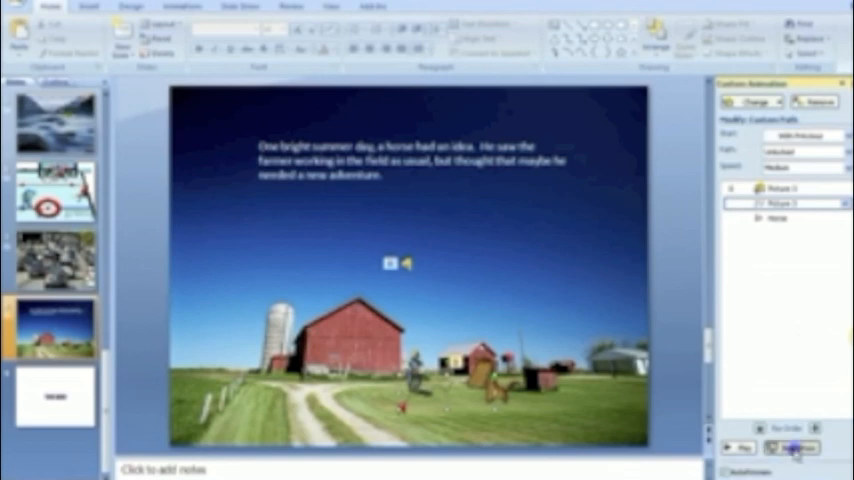
pyautogui.click(790, 448)
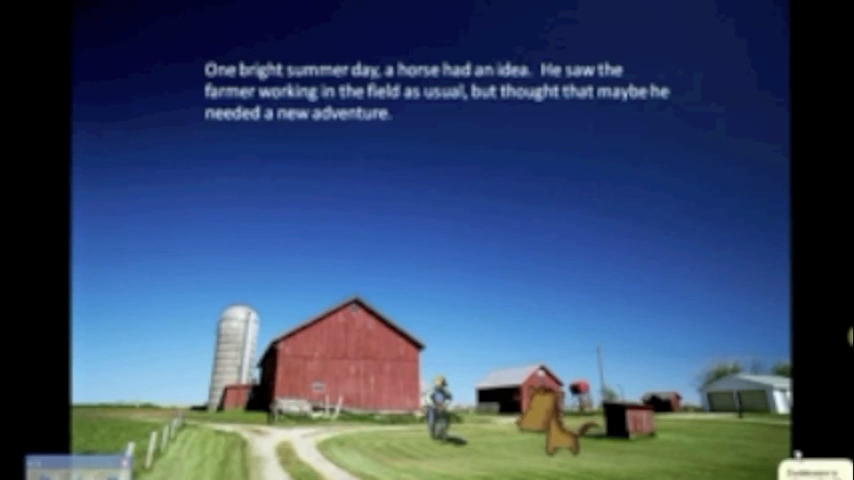